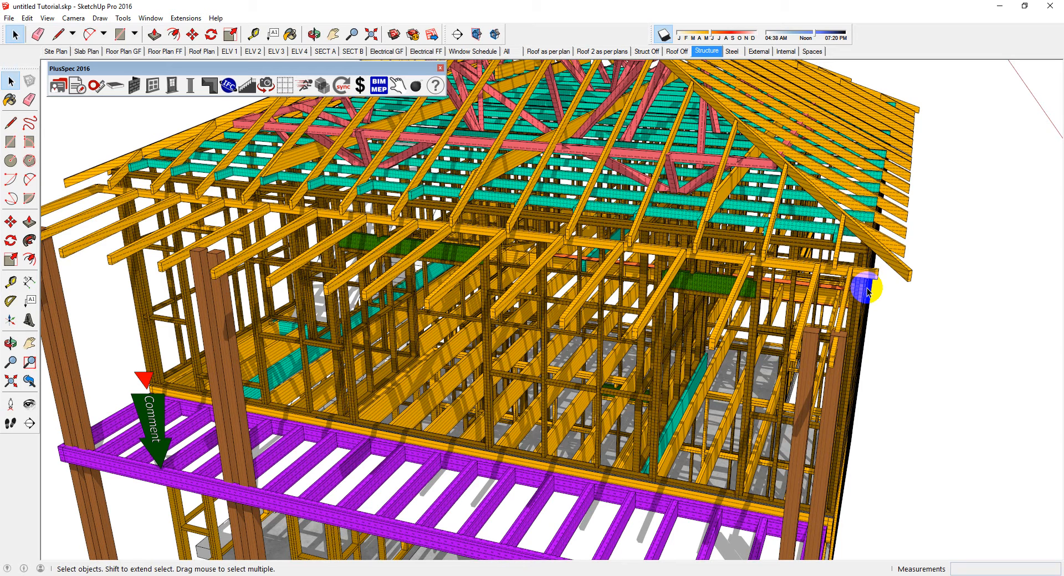
Orbit from a low corner view of the wall frames up to the roof framing and back out to the whole house
left_click_drag(869, 289, 685, 272)
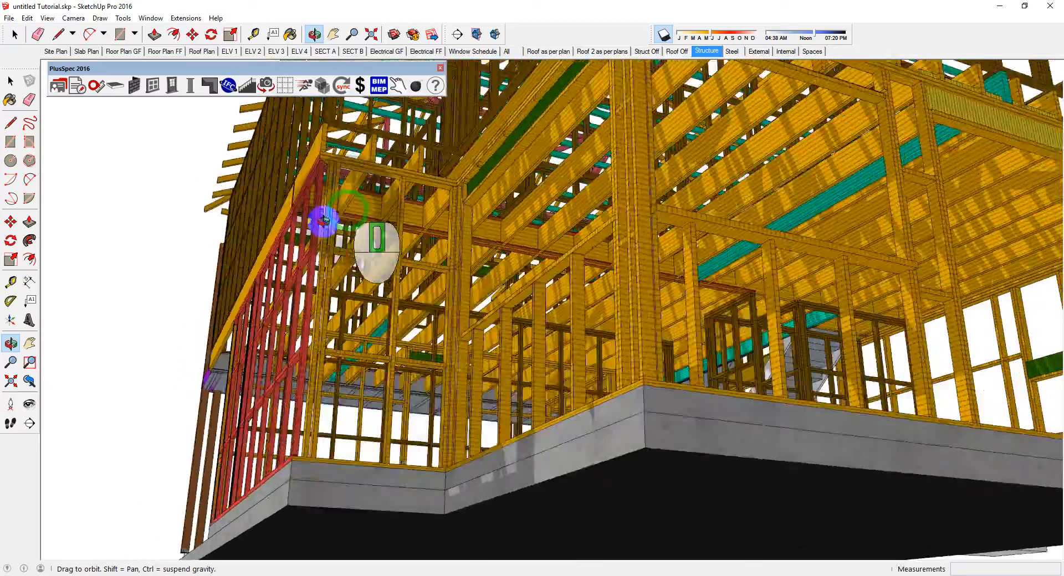
left_click_drag(346, 230, 467, 319)
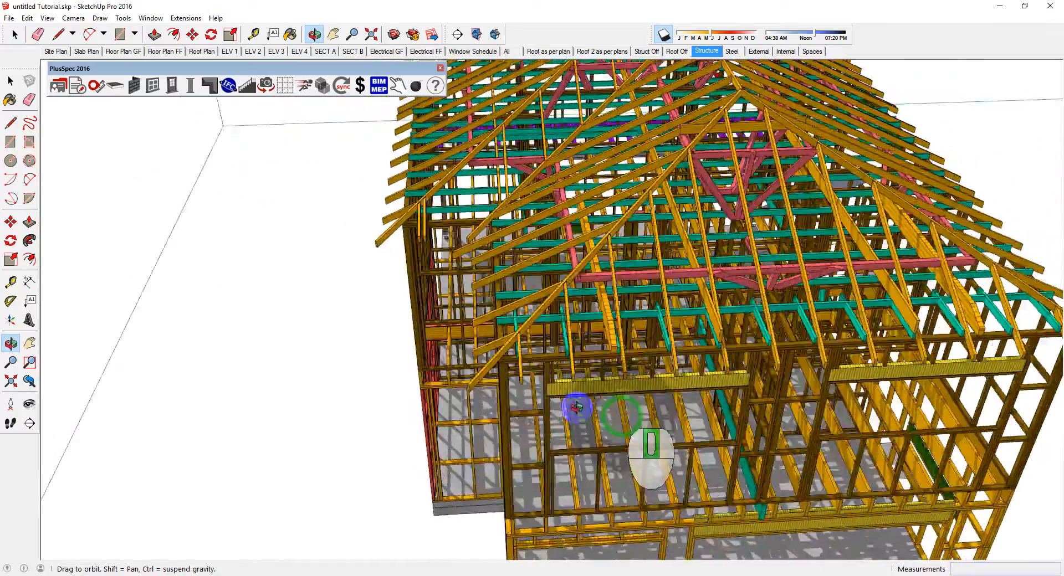
left_click_drag(576, 406, 339, 306)
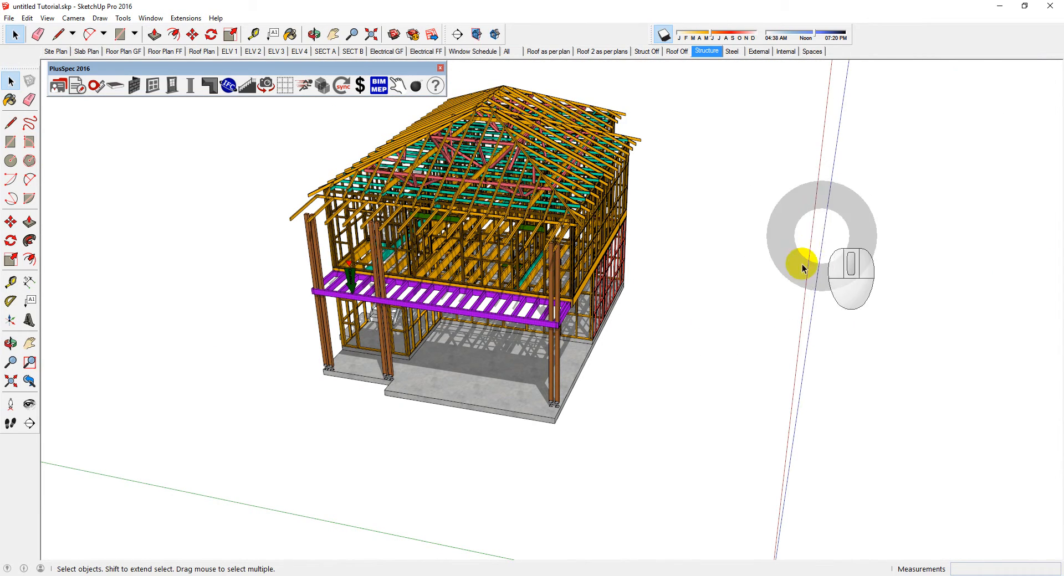
mouse_move(882, 322)
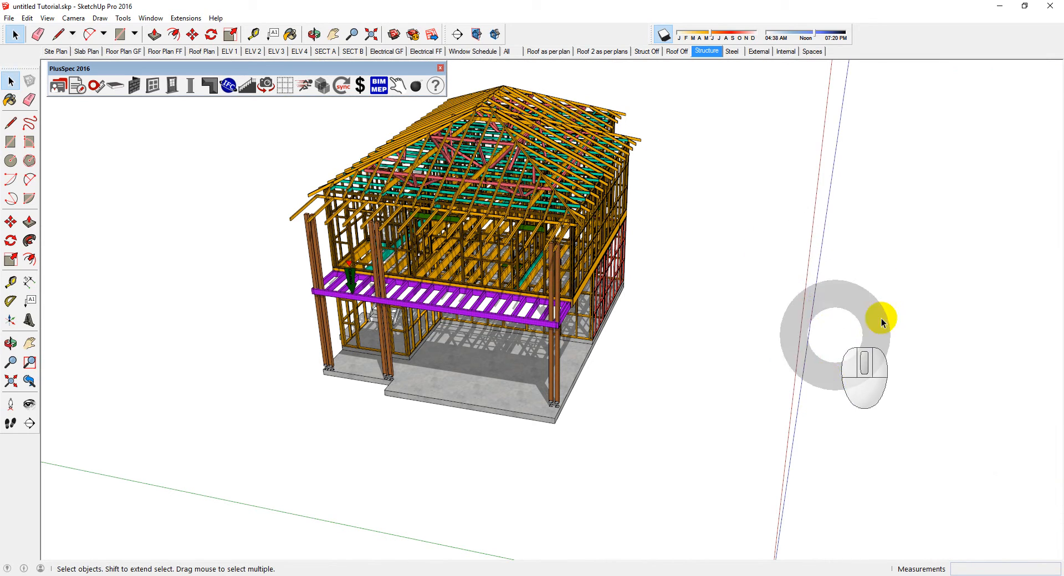
mouse_move(662, 397)
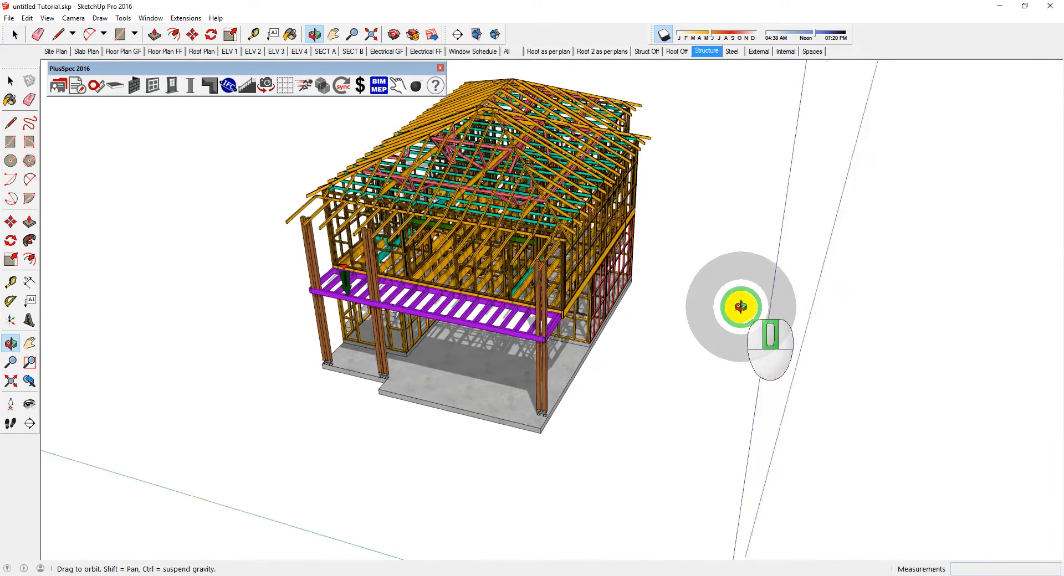
Orbit over the roof framing, round to the far side and down beneath the slab
left_click_drag(741, 307, 650, 438)
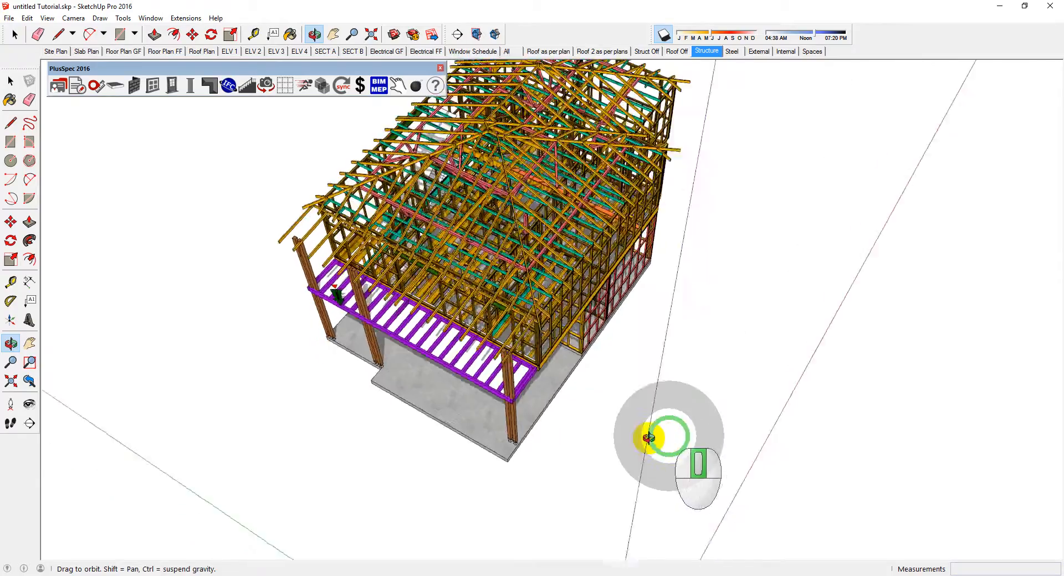
left_click_drag(668, 437, 343, 333)
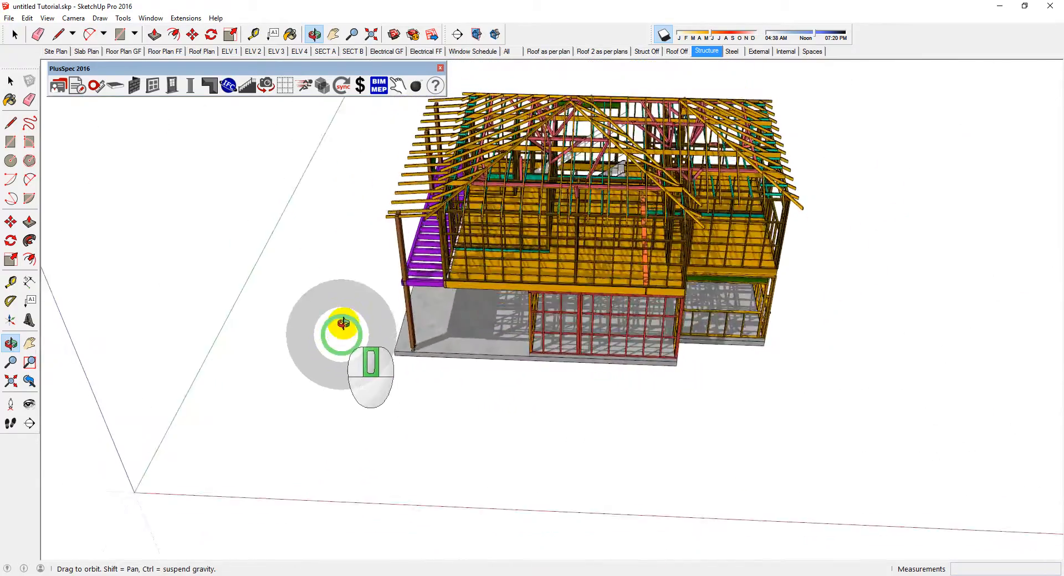
left_click_drag(343, 332, 723, 135)
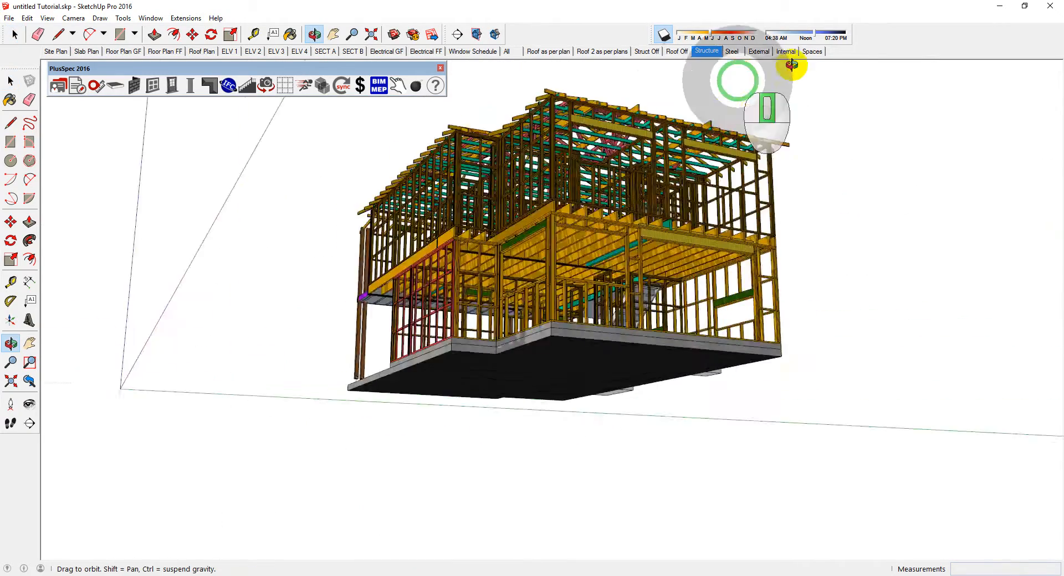
Orbit back above the house, square up on the front elevation, then settle on an angled overview
left_click_drag(790, 66, 250, 228)
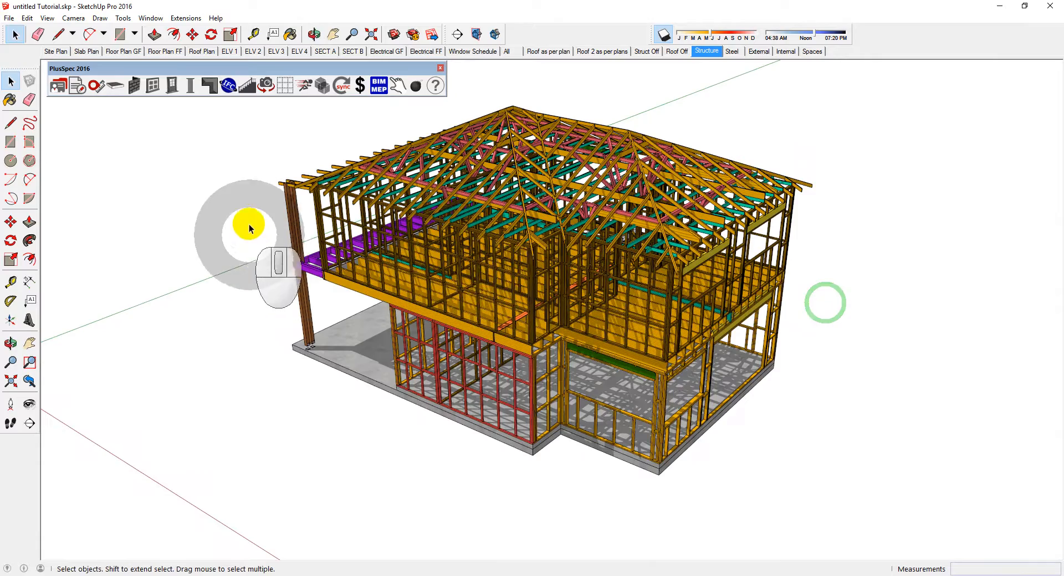
left_click(314, 35)
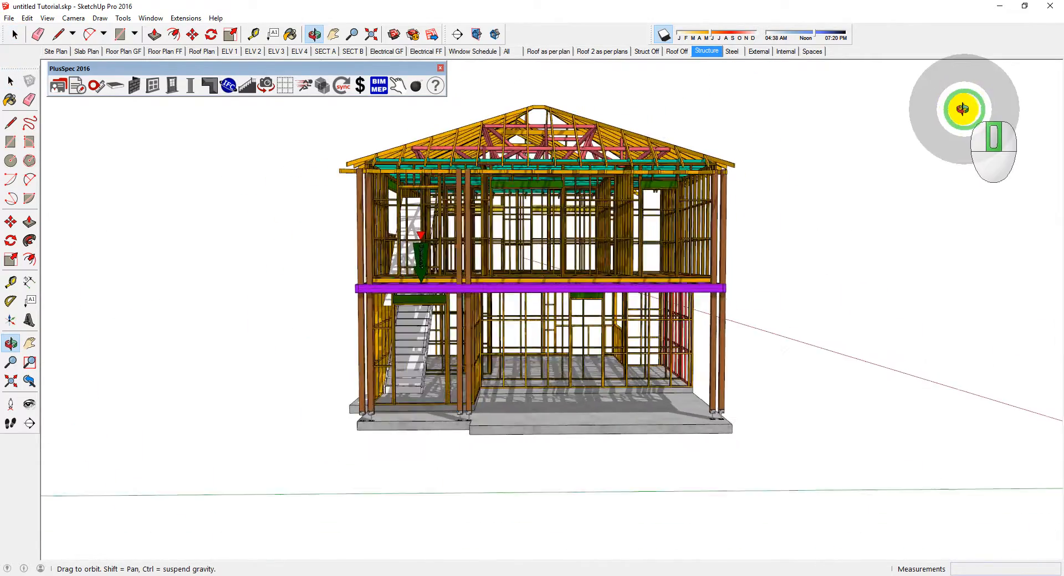
left_click_drag(964, 109, 777, 218)
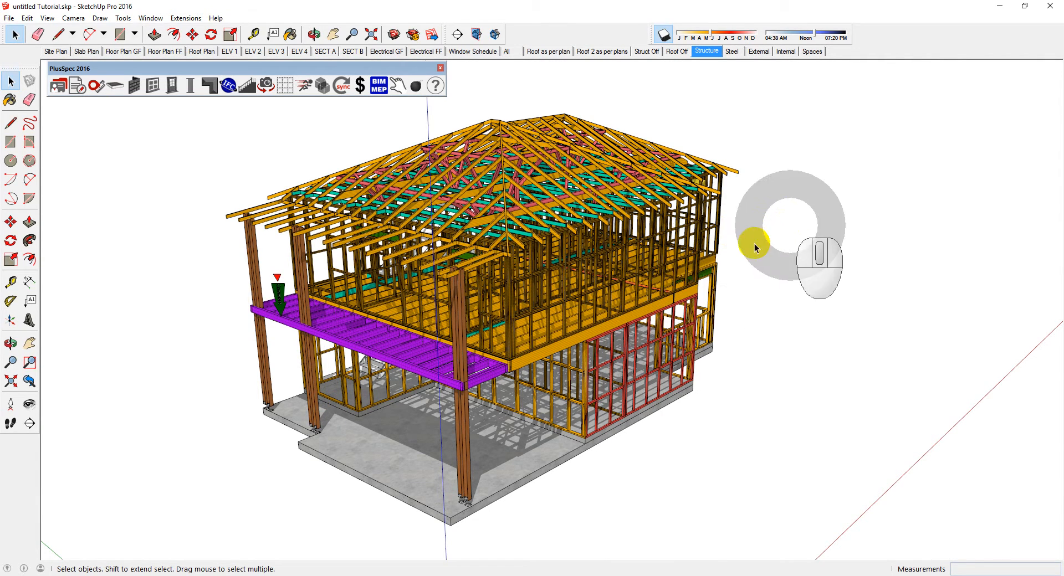
Orbit the house to an isometric-style view showing the purple deck and roof together
left_click_drag(757, 244, 634, 248)
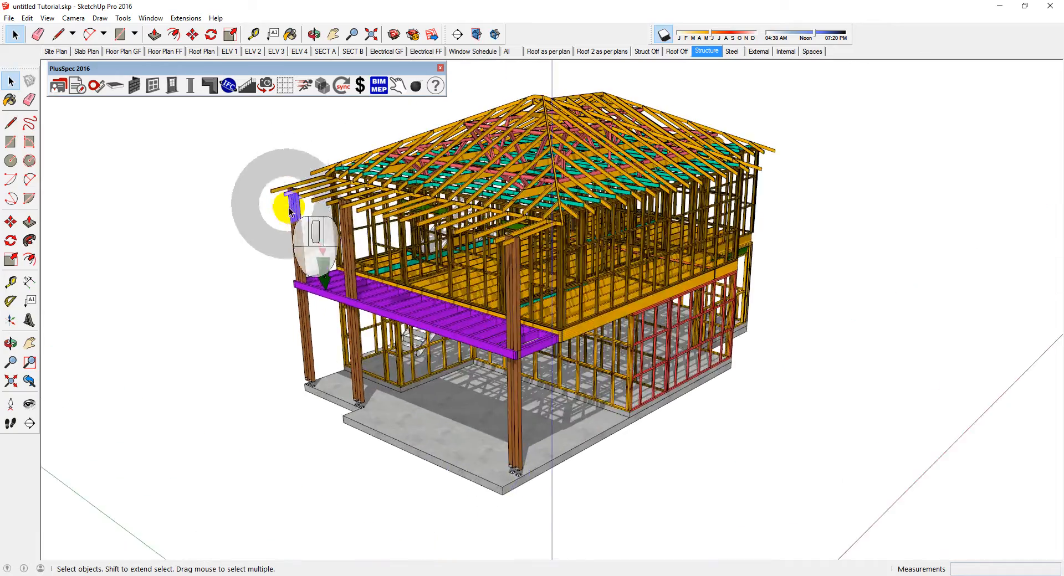
left_click(312, 34)
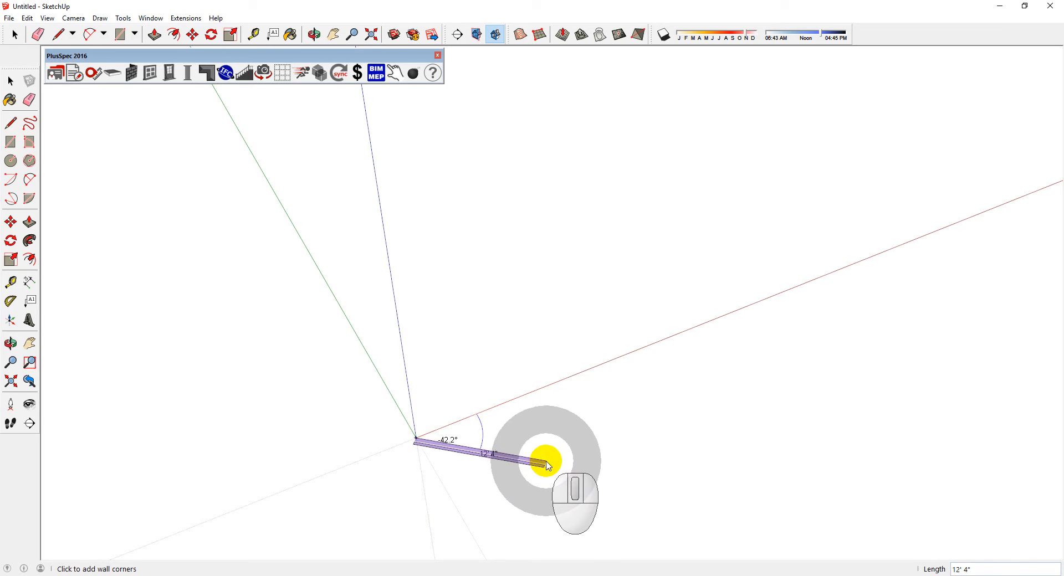
mouse_move(608, 461)
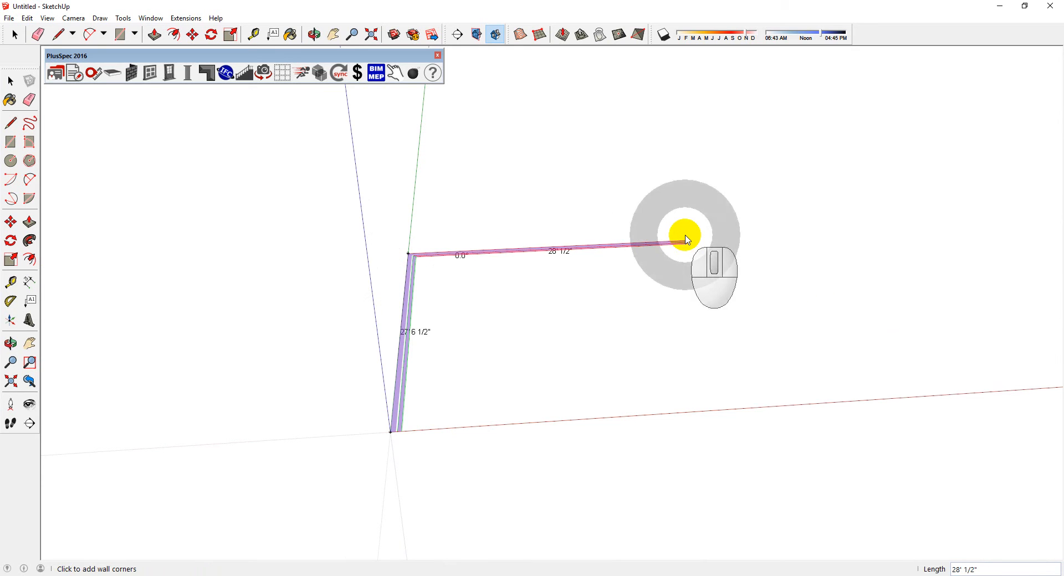
mouse_move(674, 419)
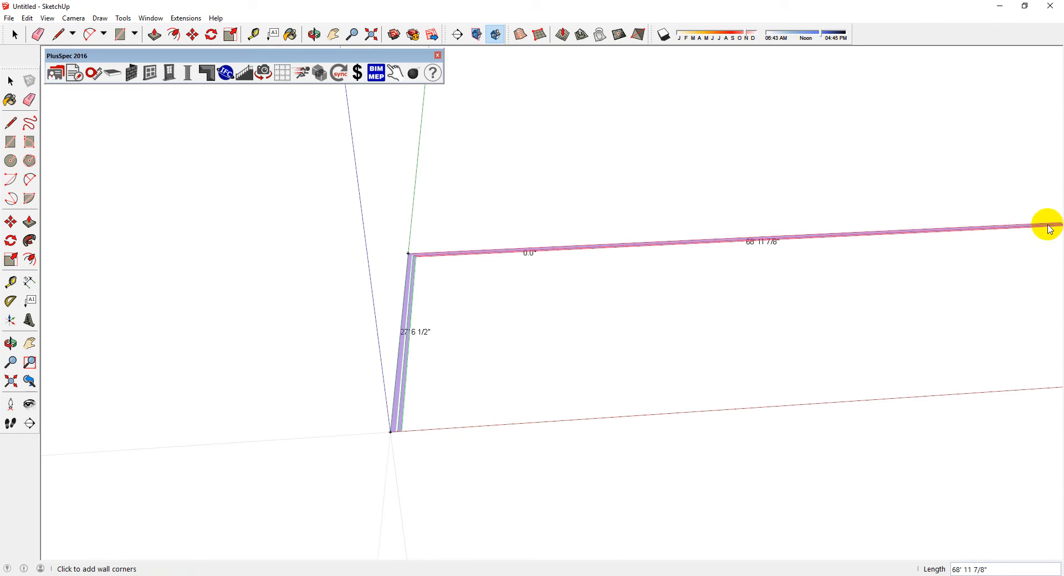
mouse_move(1056, 231)
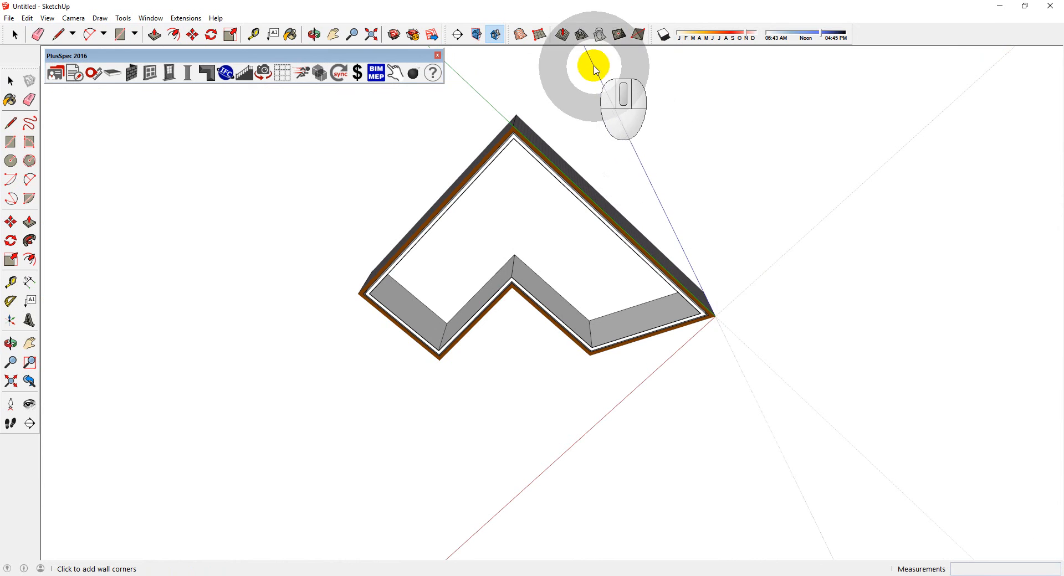
mouse_move(748, 281)
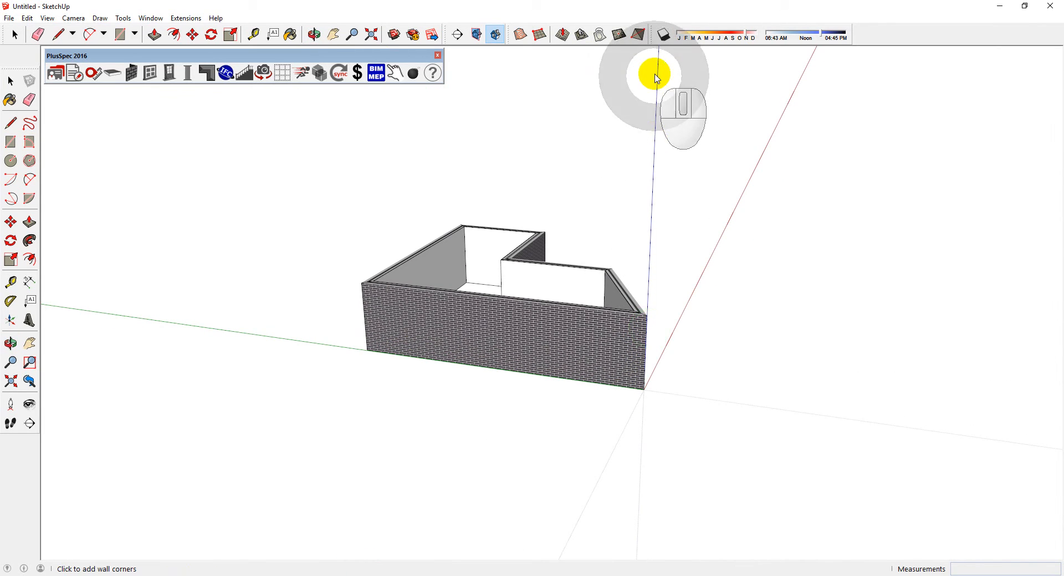
Orbit around the L-shaped brick wall and zoom to inspect the brick finish up close
left_click_drag(654, 74, 573, 310)
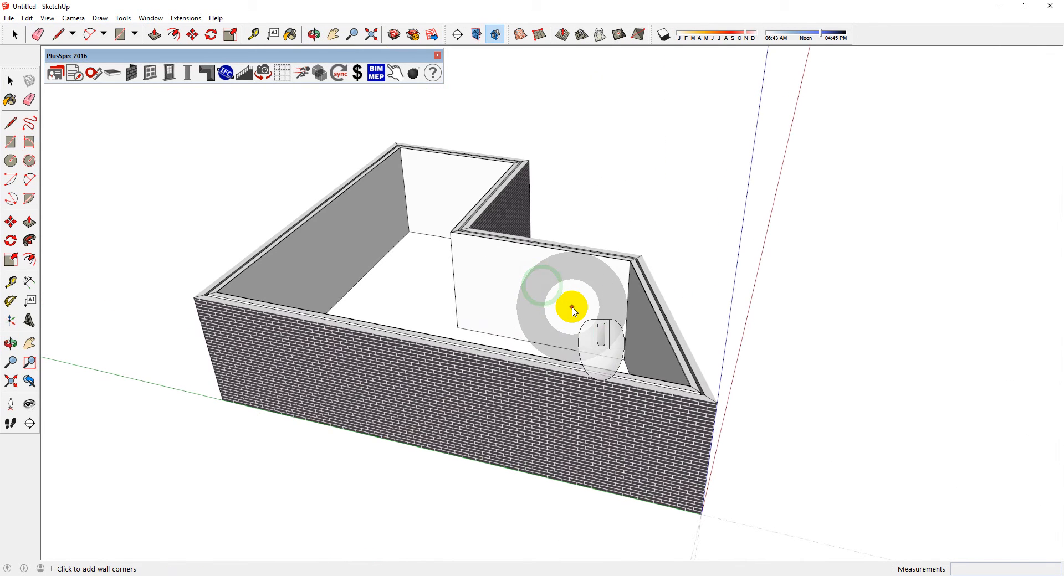
scroll("down", 3)
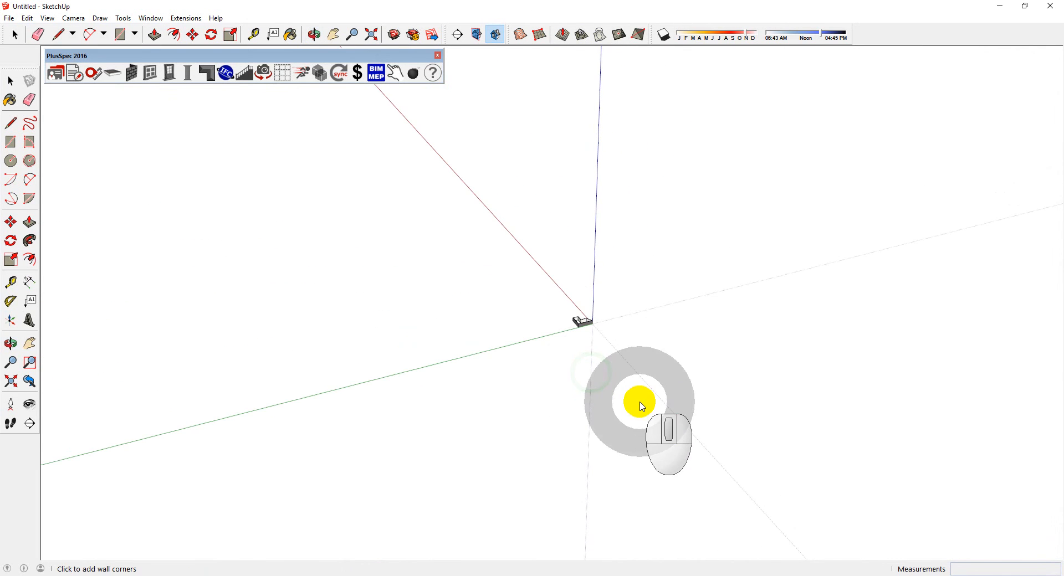
left_click(370, 35)
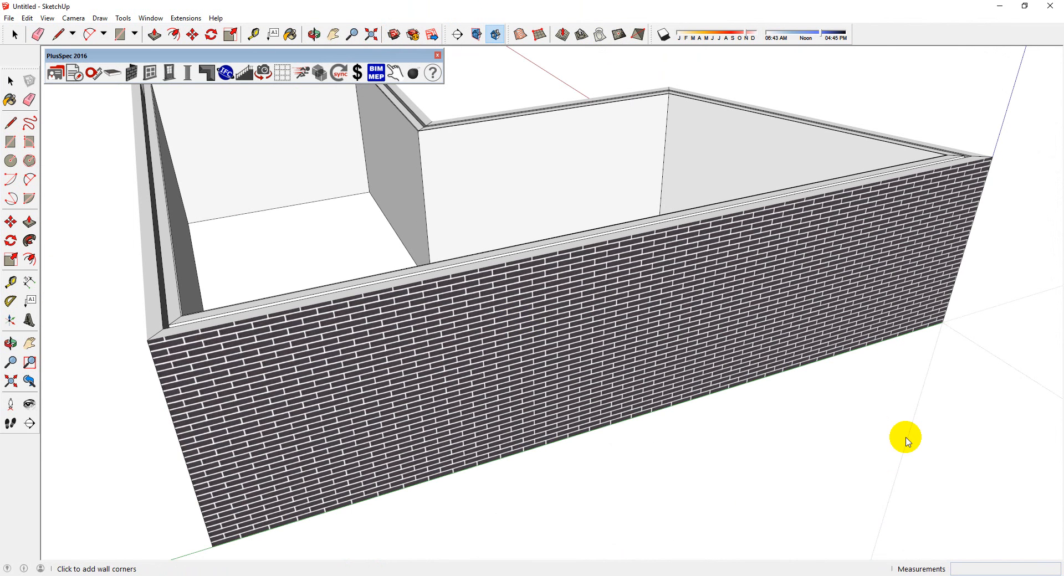
mouse_move(736, 360)
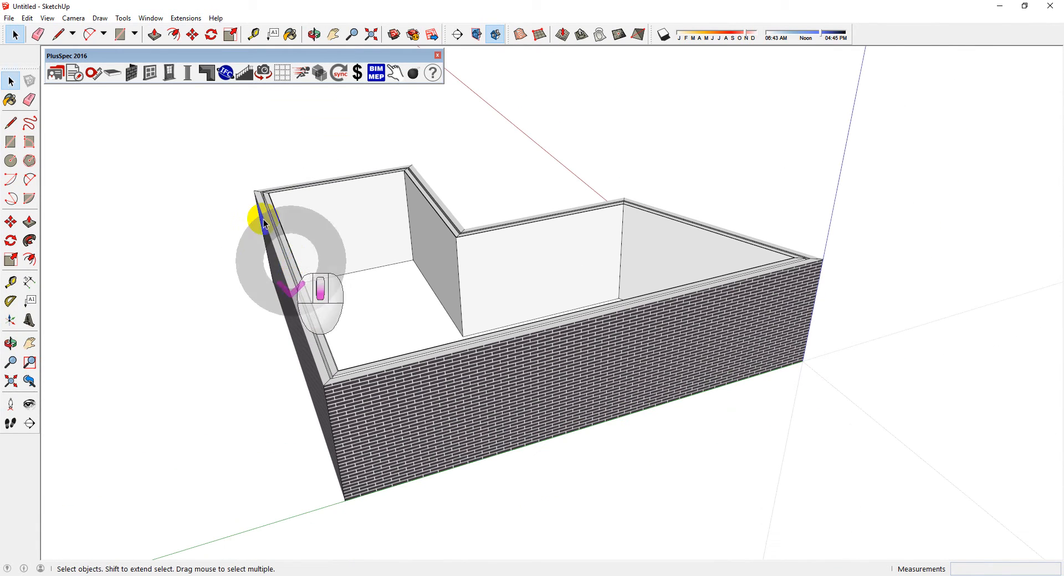
Choose Camera > Standard Views > Top to look straight down on the L-shaped wall
left_click(73, 18)
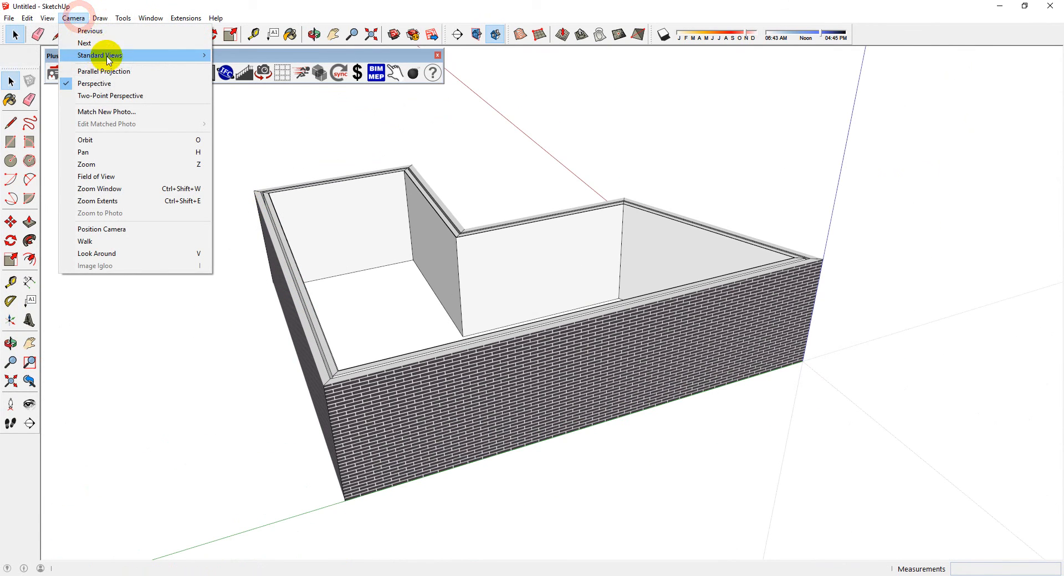
mouse_move(101, 56)
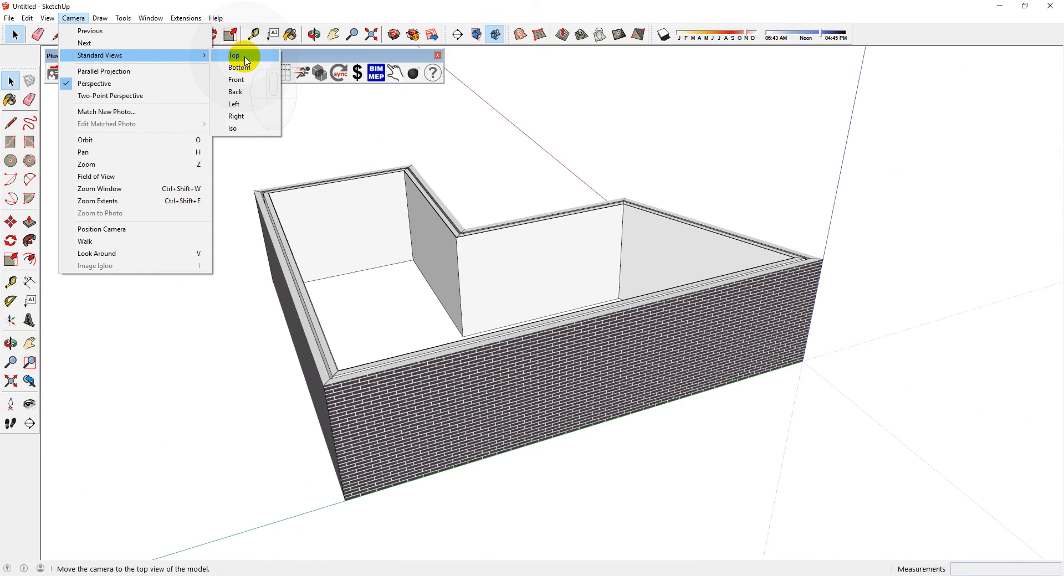
left_click(234, 56)
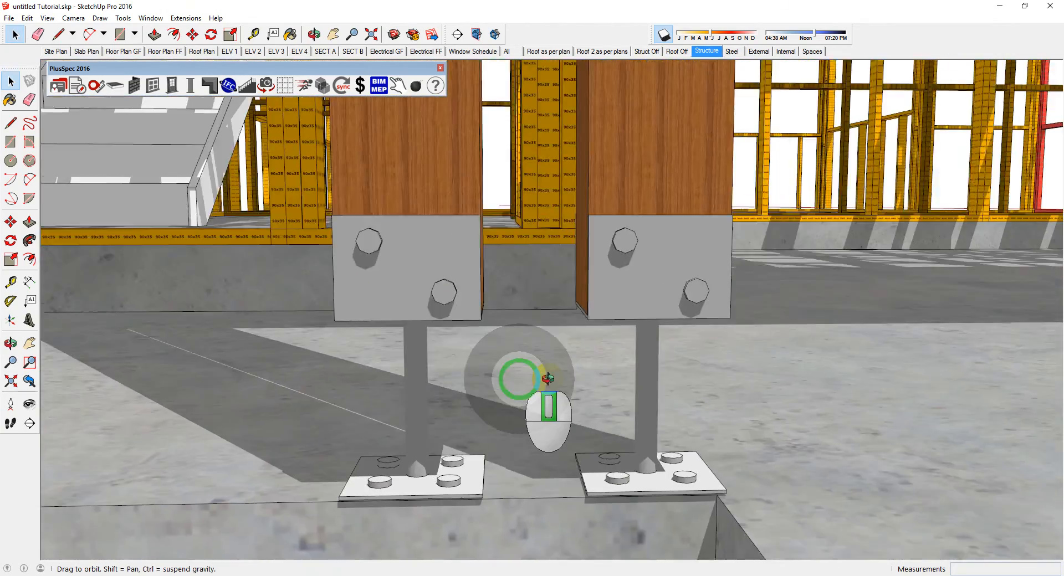
Orbit around the two timber posts in their steel stirrup brackets to a lower angled view
left_click_drag(519, 377, 655, 377)
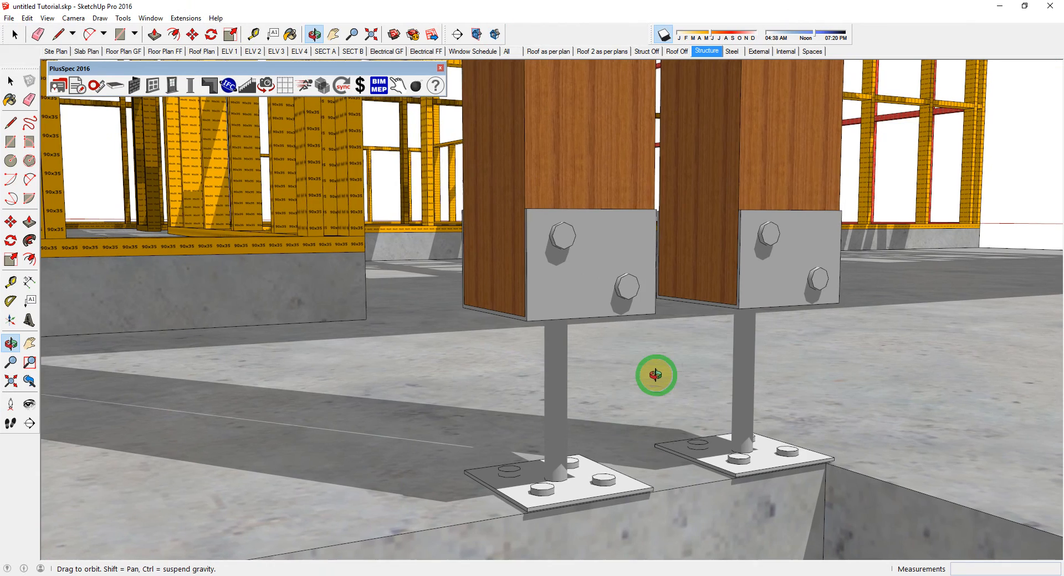